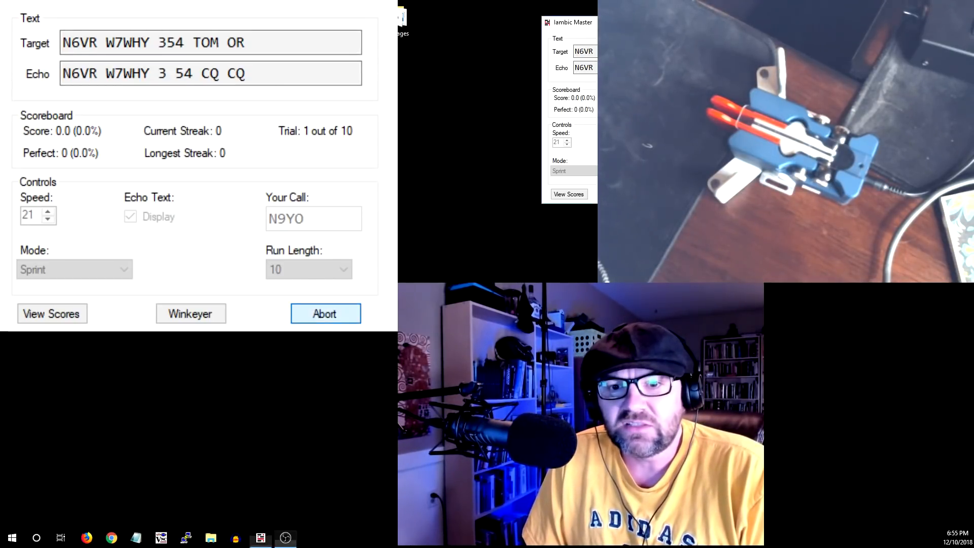
Restart the Sprint run so trial 1 shows target K7RF 249 TIM OK K3LR
left_click(325, 314)
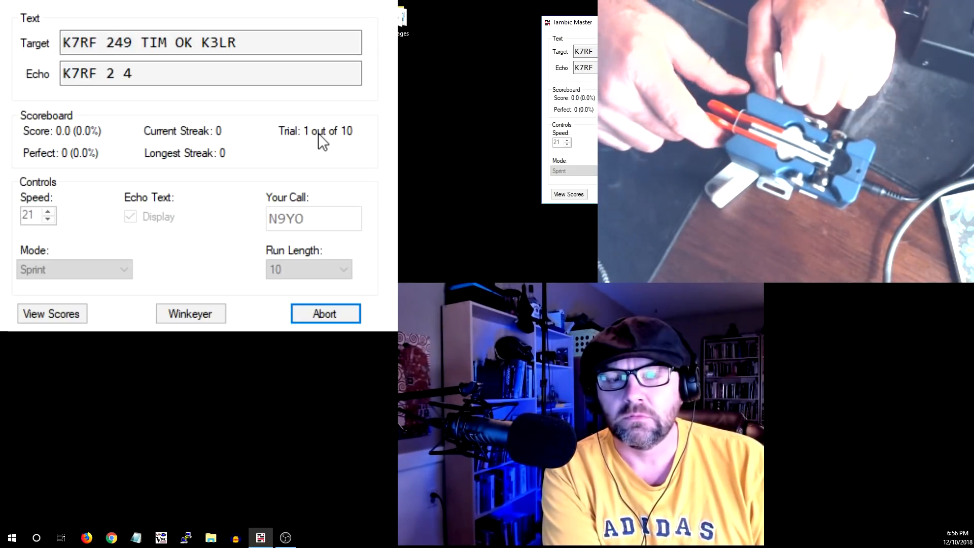
Abort the current Sprint run, clearing the target and unlocking the settings
type("9 TIM")
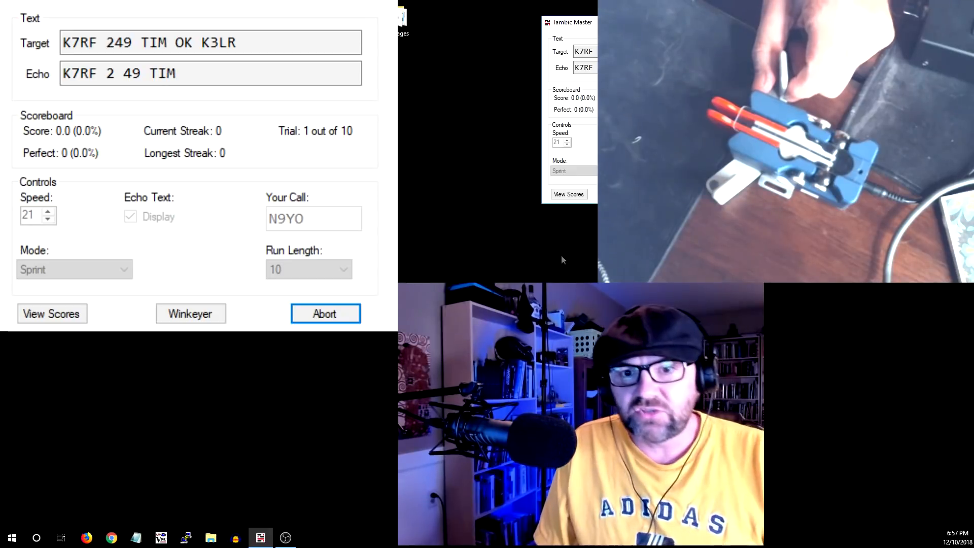
left_click(325, 313)
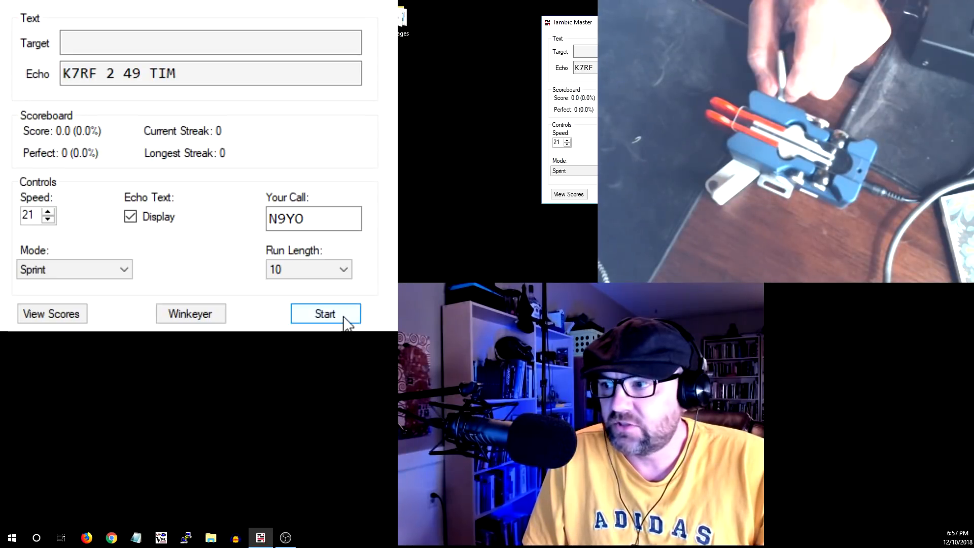
Start a new 10-trial Sprint run and key trial 1 target K1KI N6AN 251 REX CA, scoring 128.2
left_click(325, 314)
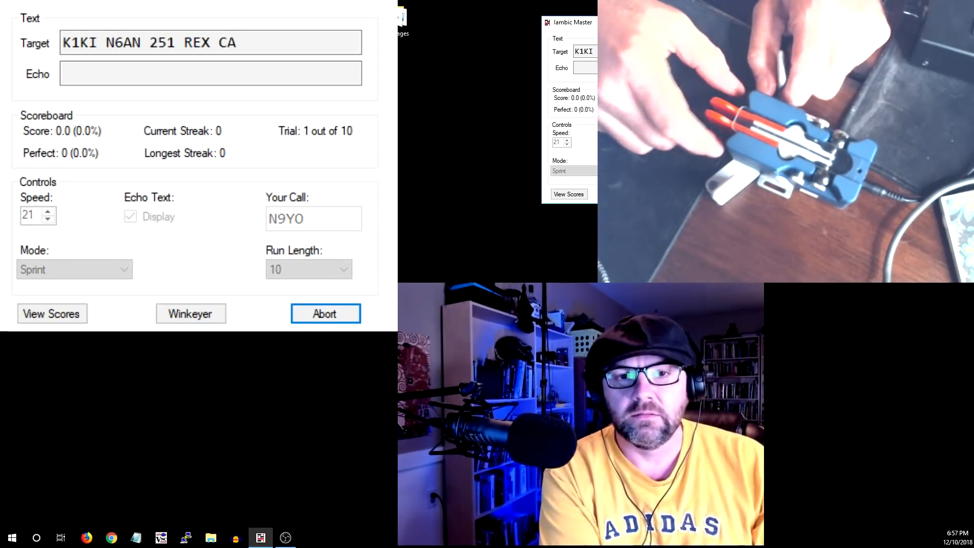
type("K1KI N6AN")
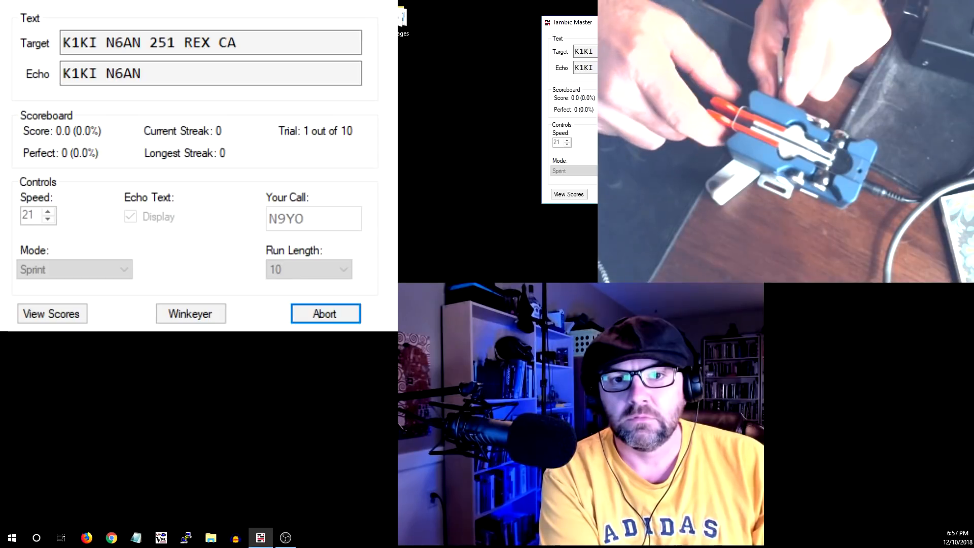
type("25")
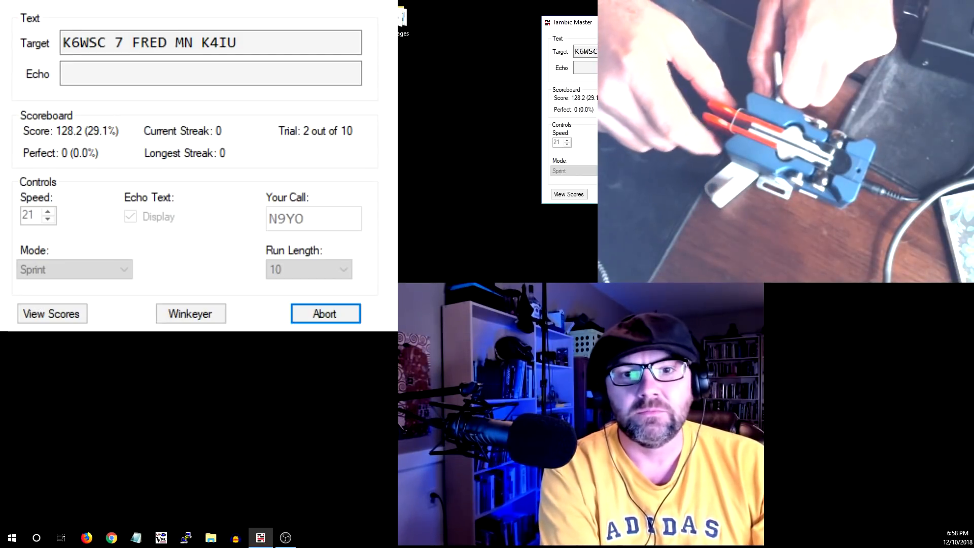
Key trial 2 target K6WSC 7 FRED MN K4IU, raising the score to 305.6 (34.6%)
type("K6WIC 7 FRED MN K4IU K6WI")
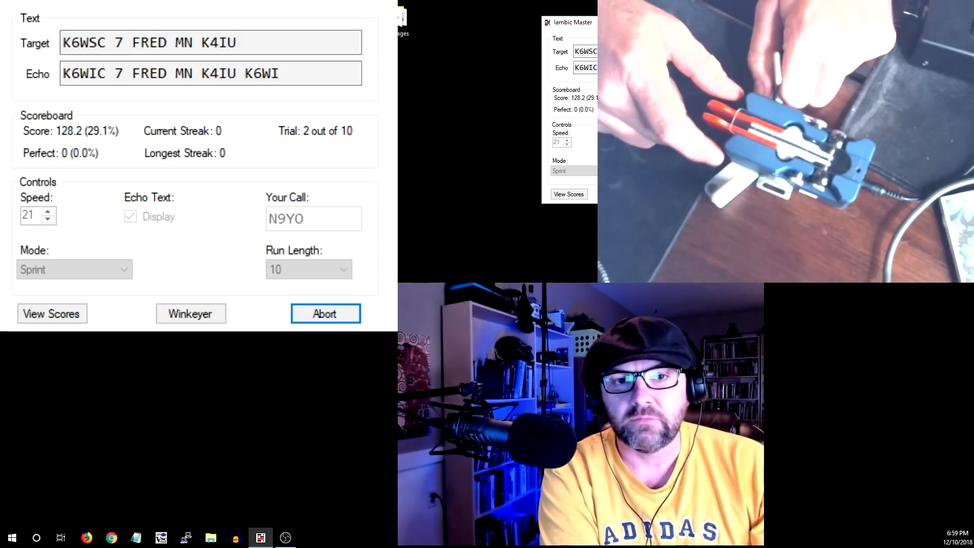
type("K6")
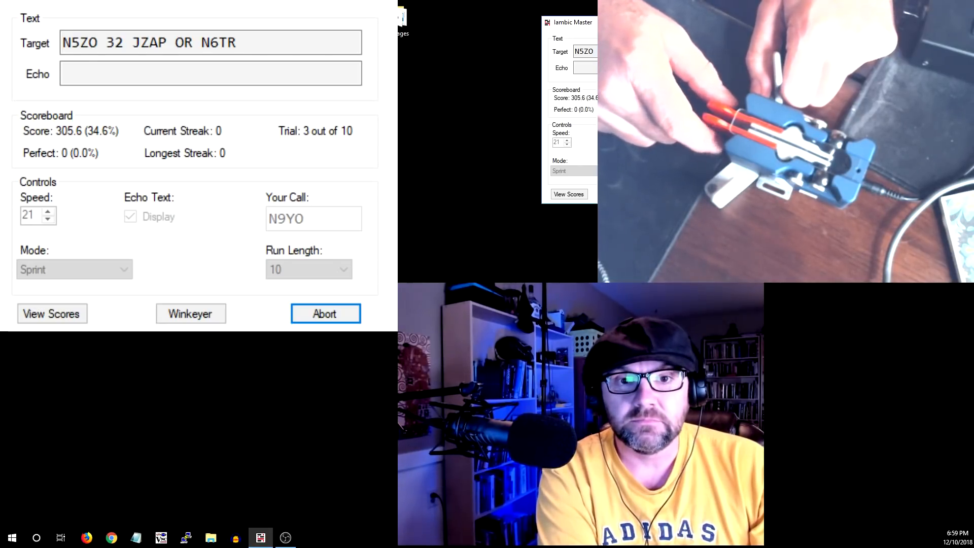
Key trial 3 target N5ZO 32 JZAP OR N6TR perfectly, reaching 746.6 (56.4%)
type("N5ZO 32")
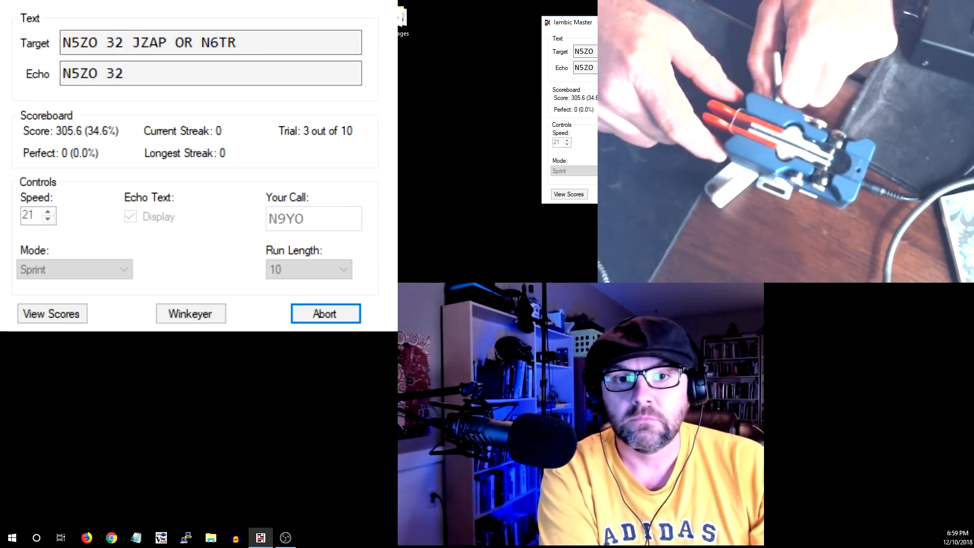
type("JZAP")
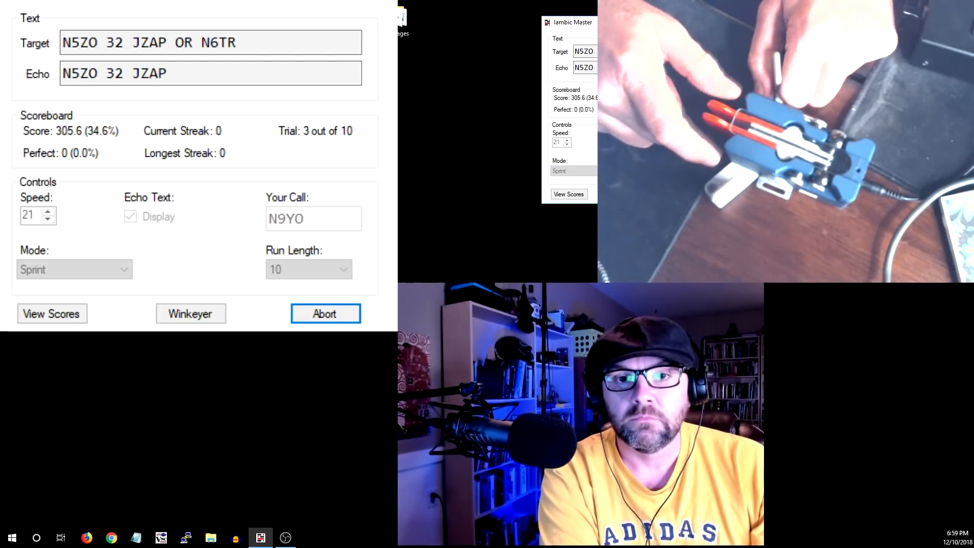
type("OR")
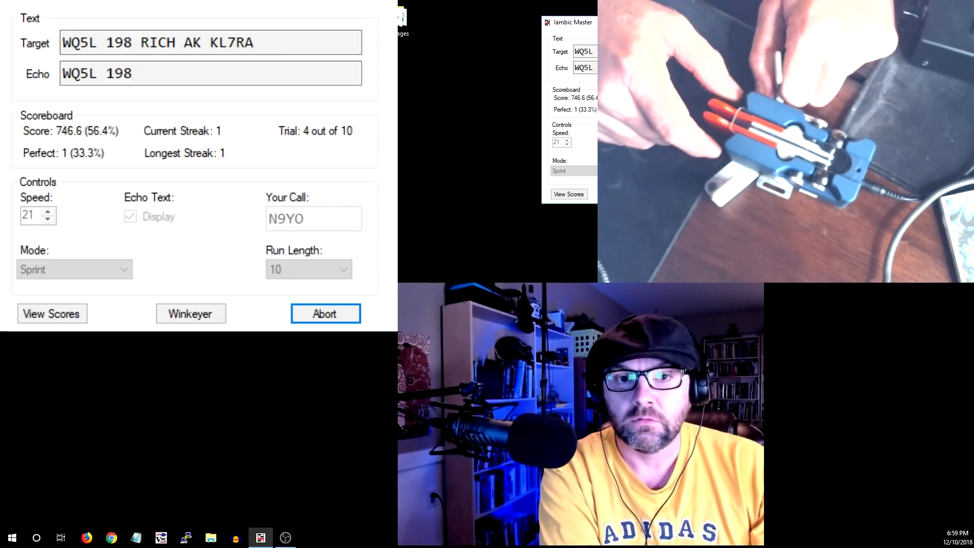
Key the echoes for trials 4 and 5, reaching 1342.5 (59.2%) with two perfect
type("RI")
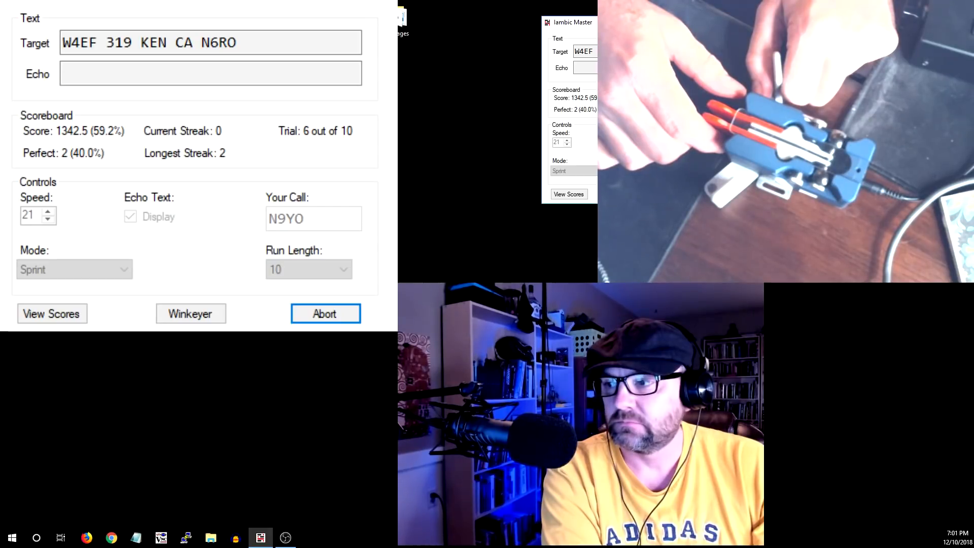
Key the echoes for trials 6 and 7, reaching 2266.5 (71.0%) with four perfect
type("W4EF")
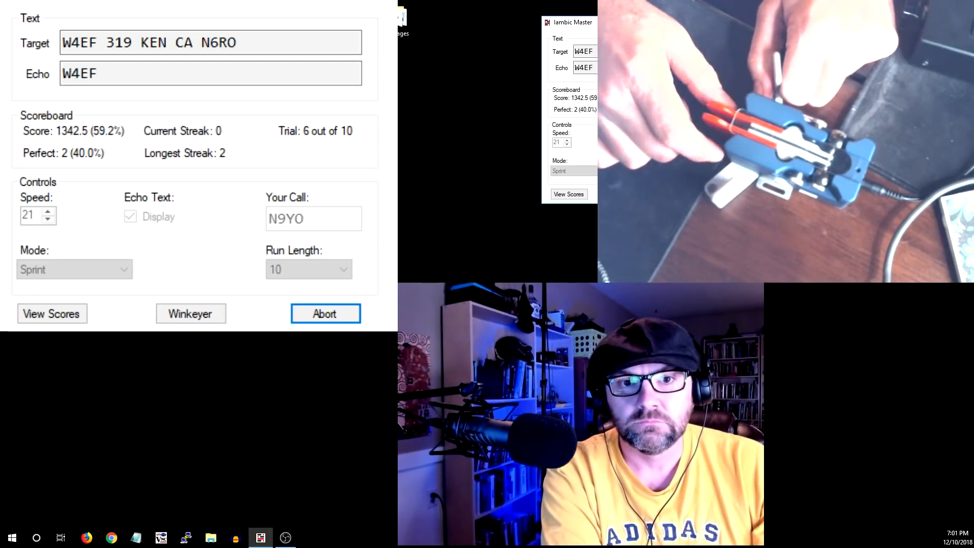
type("31")
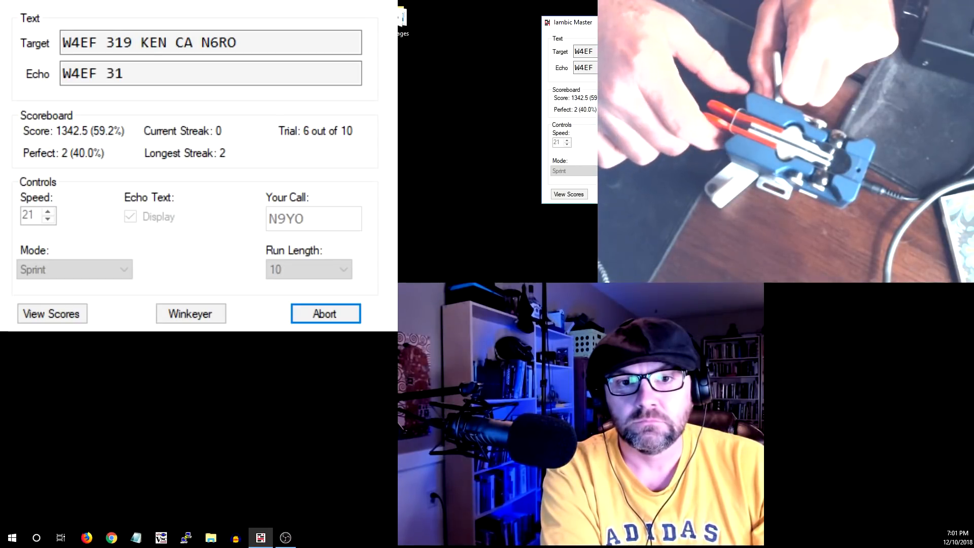
type("9")
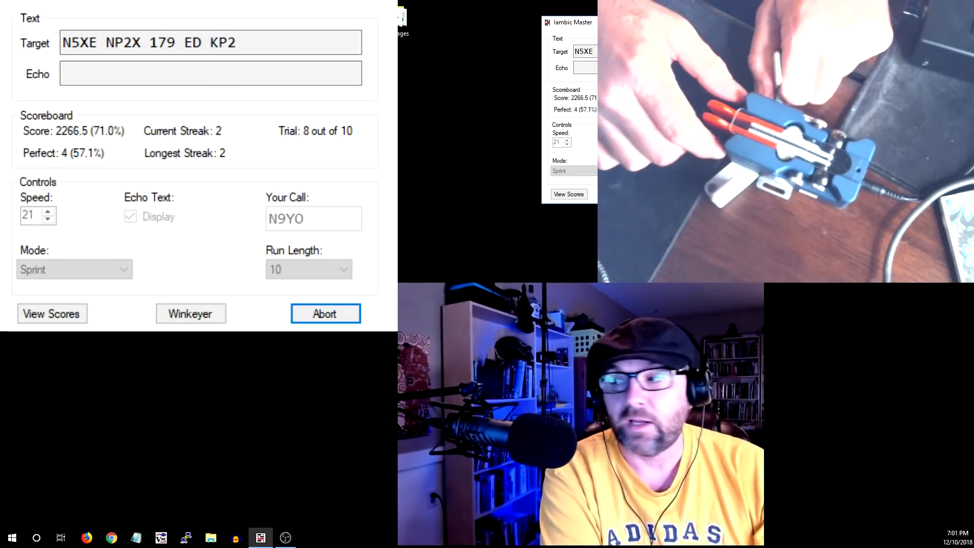
Key the echoes for trials 8 and 9 and begin trial 10, reaching 3148.5 (77.3%)
type("N4NA K0EU 22B")
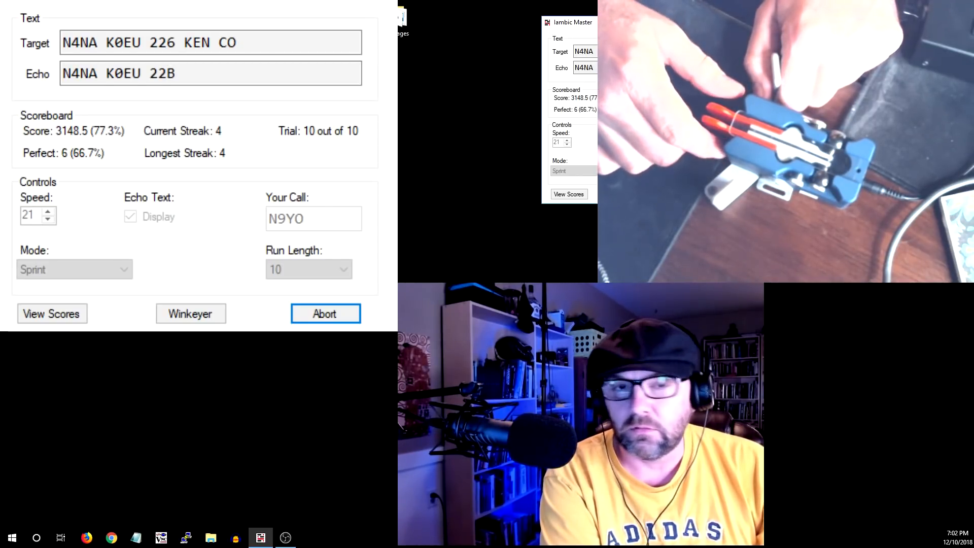
Finish trial 10 for a final 3386.6 (75.0%) and view the Sprint scores history
type("N4")
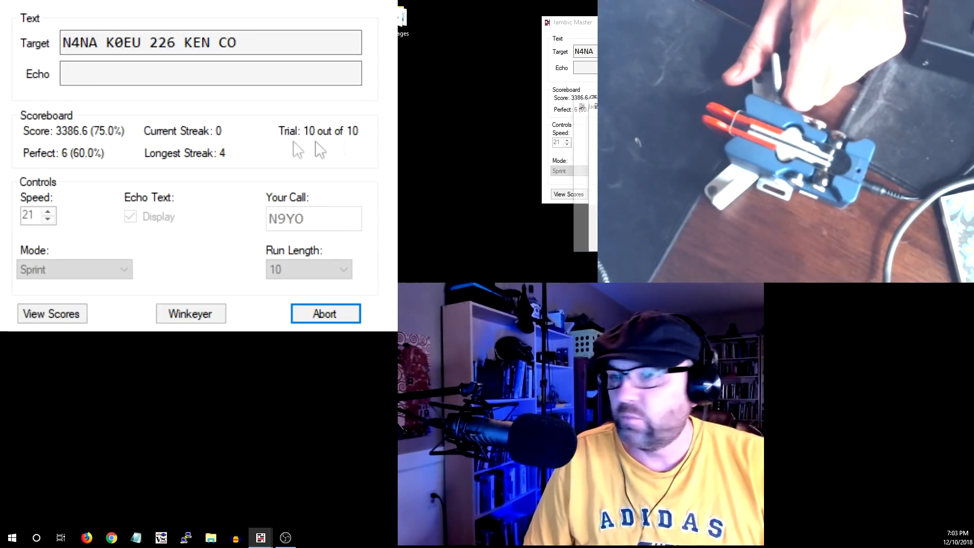
left_click(568, 194)
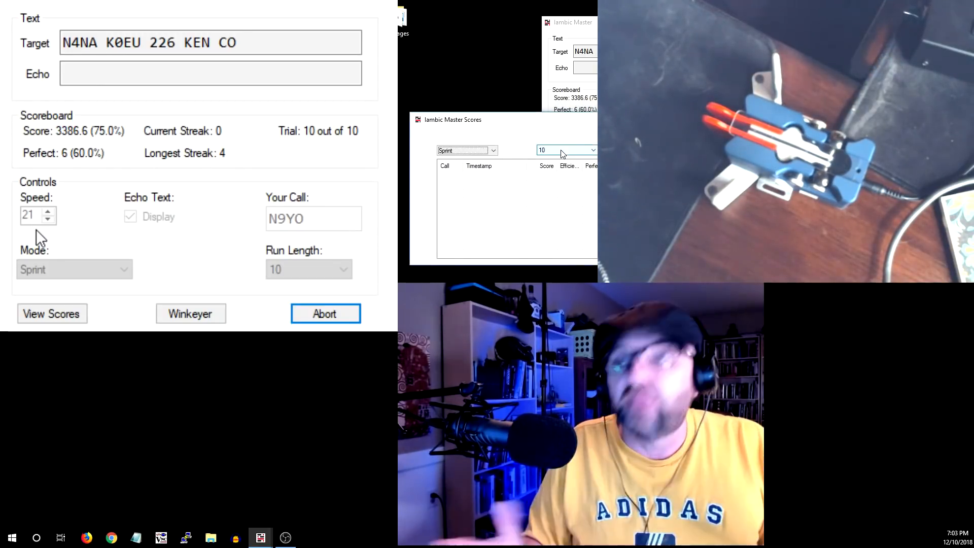